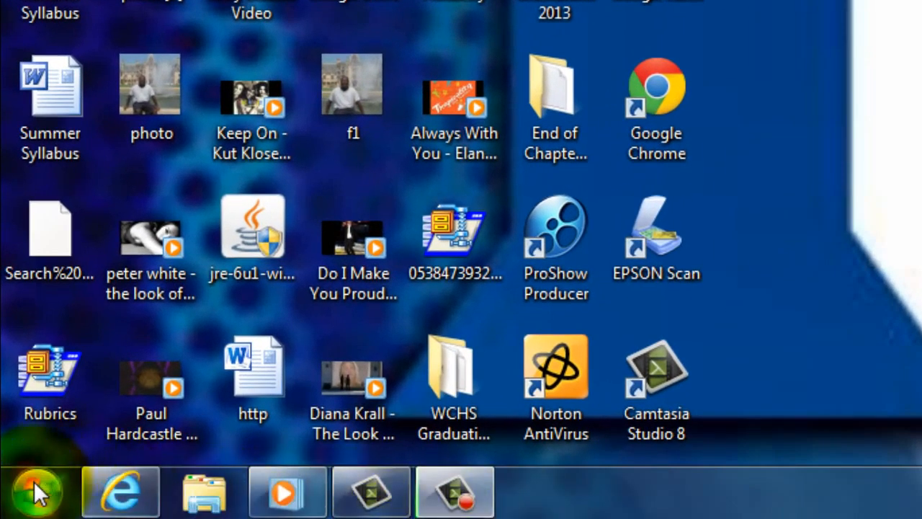
Step: Launch Microsoft Word 2010 from the Start menu's Microsoft Office folder
{"action": "left_click", "coordinate": [35, 492]}
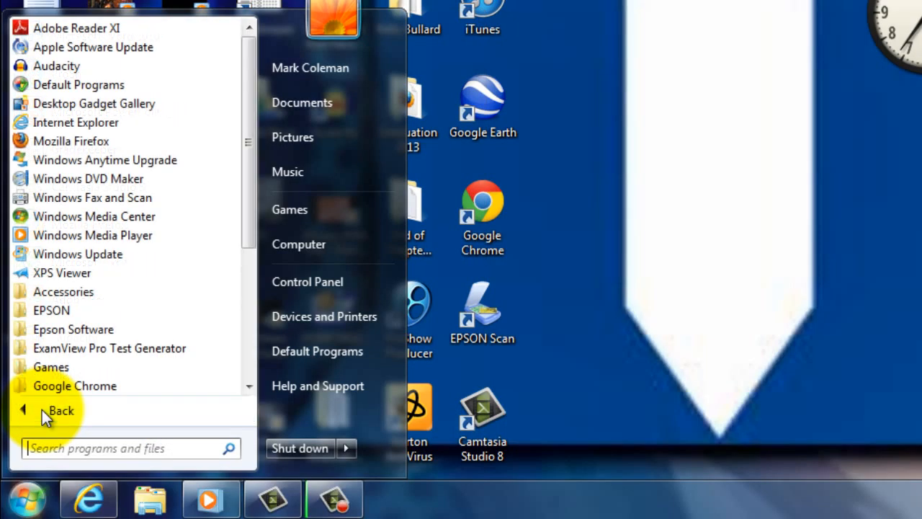
{"action": "scroll", "scroll_direction": "down", "scroll_amount": 3}
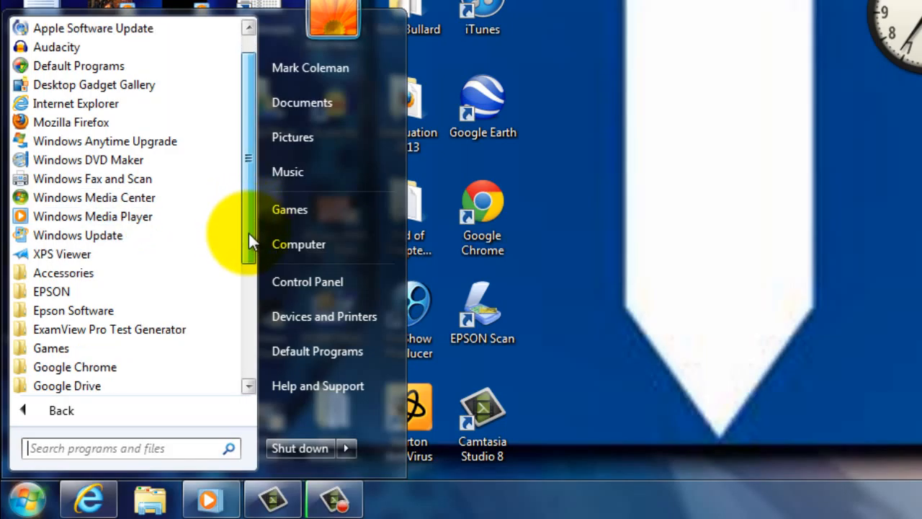
{"action": "scroll", "scroll_direction": "down", "scroll_amount": 3}
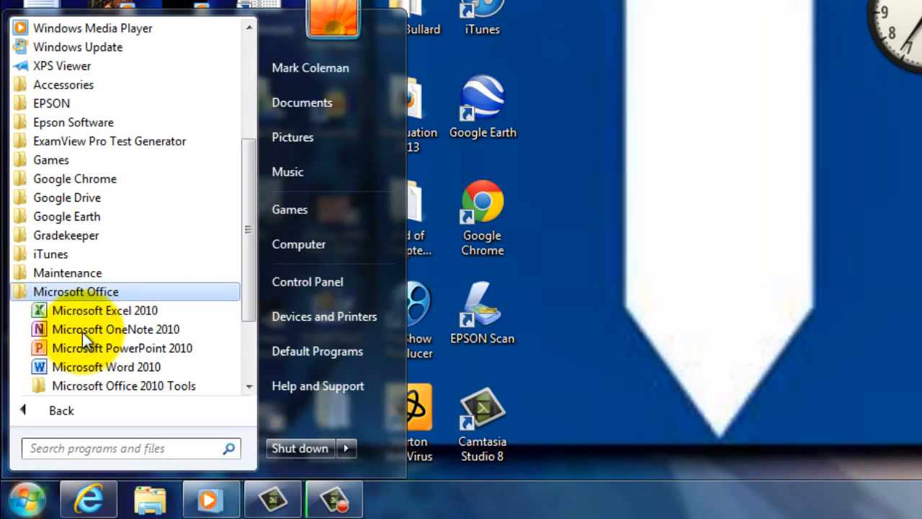
{"action": "mouse_move", "coordinate": [107, 367]}
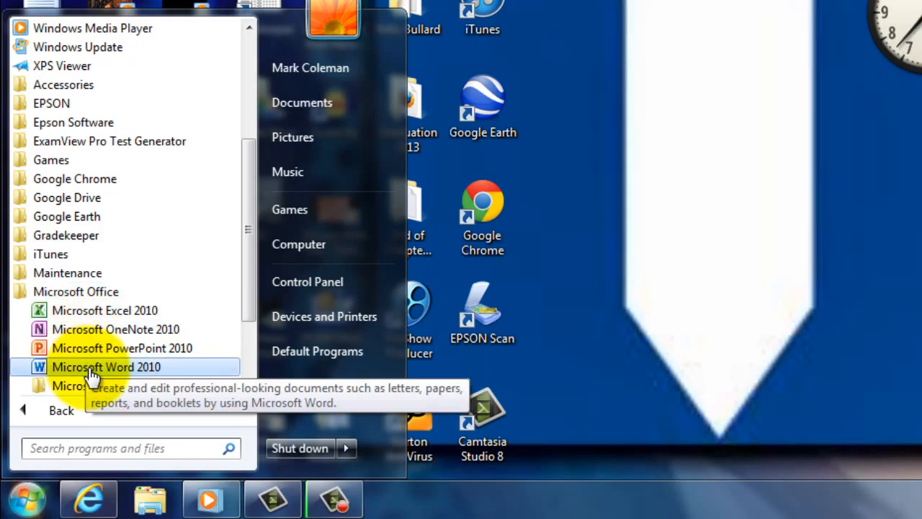
{"action": "left_click", "coordinate": [105, 367]}
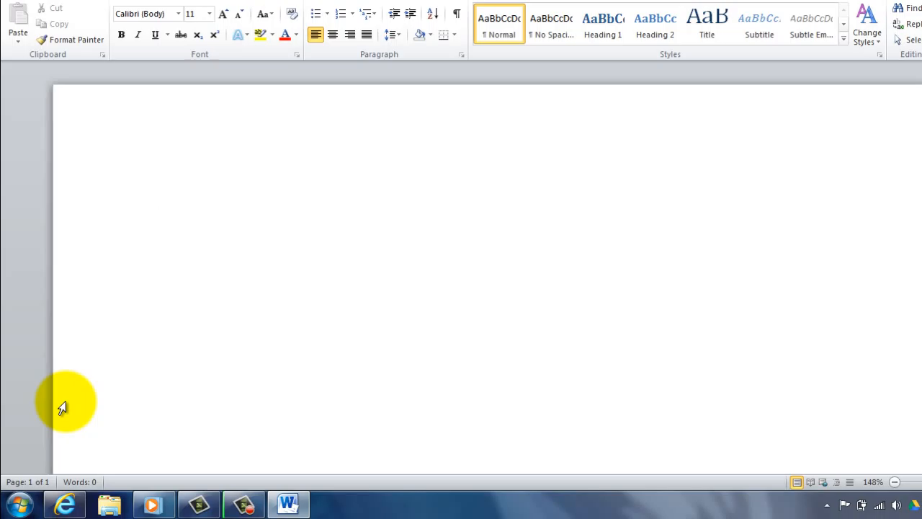
Step: Write 'Hello and welcome to CIS 110. Thanks for coming.' signed Mark Coleman
{"action": "type", "text": "Hello"}
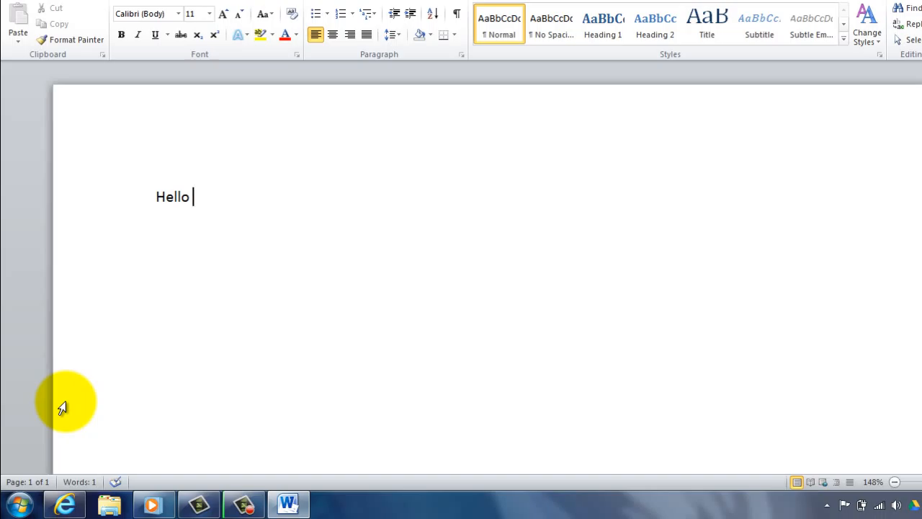
{"action": "type", "text": "and welcome to"}
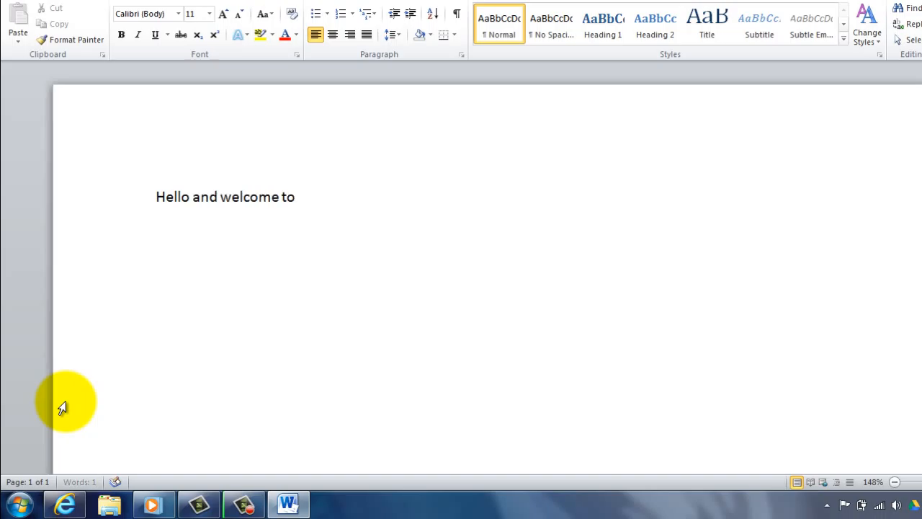
{"action": "type", "text": "CIS 110"}
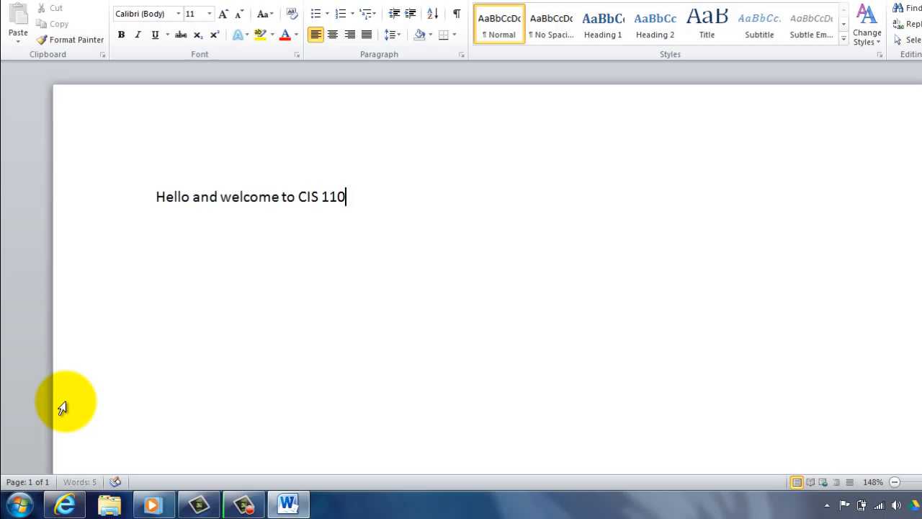
{"action": "type", "text": "."}
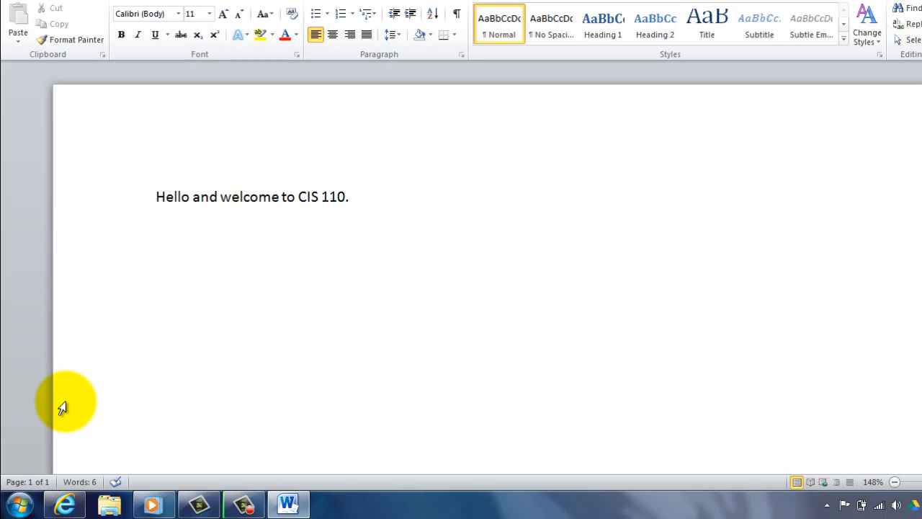
{"action": "type", "text": "Thanks for com"}
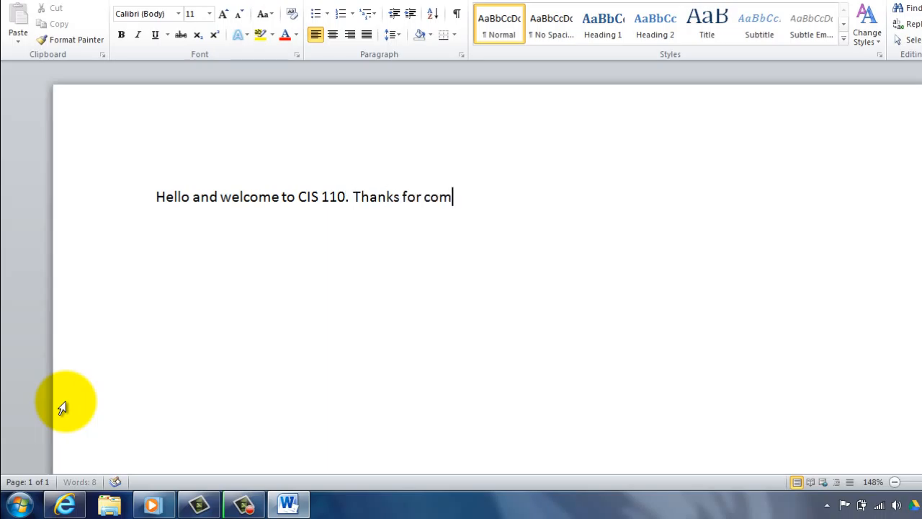
{"action": "type", "text": "ing."}
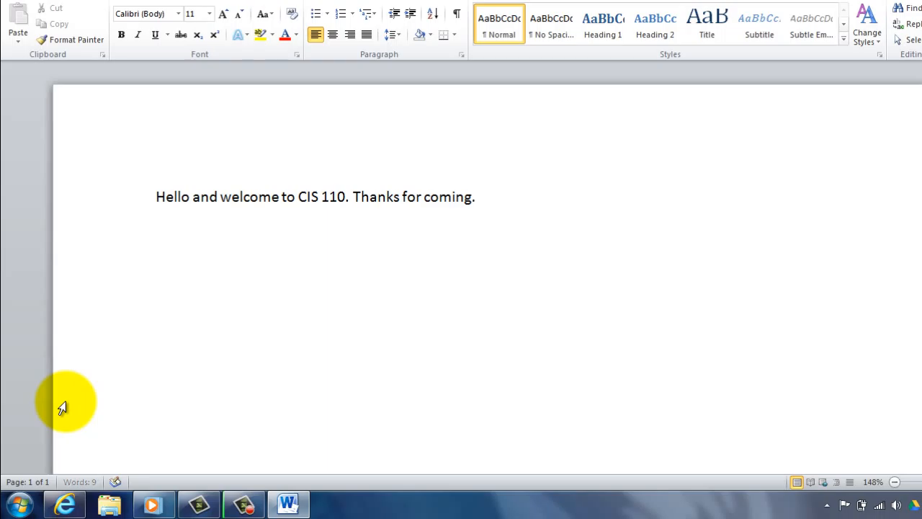
{"action": "type", "text": "Mark"}
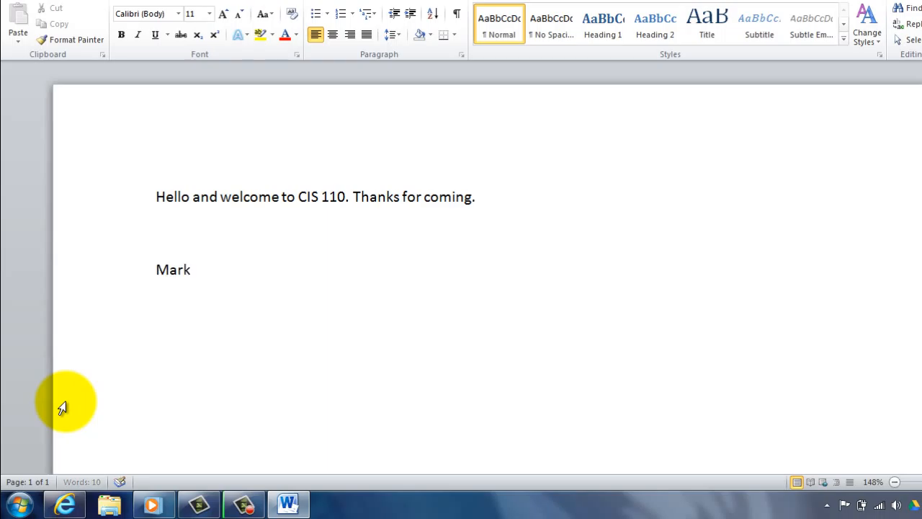
{"action": "type", "text": "Coleman"}
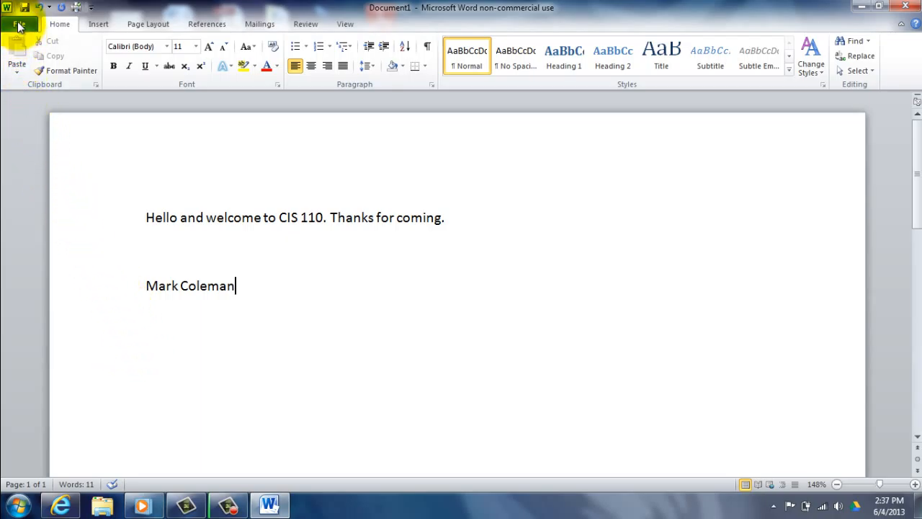
Step: Bring up the Save As dialog for the unsaved document from the File menu
{"action": "left_click", "coordinate": [20, 24]}
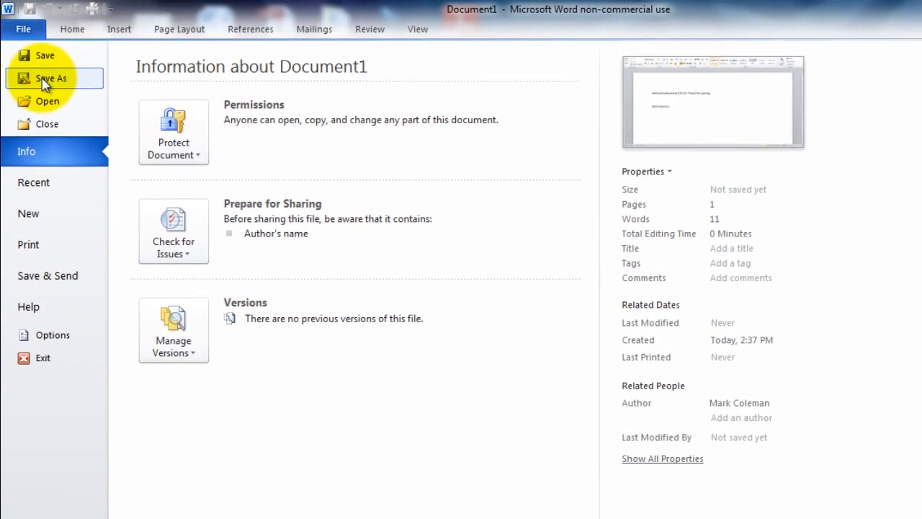
{"action": "left_click", "coordinate": [23, 29]}
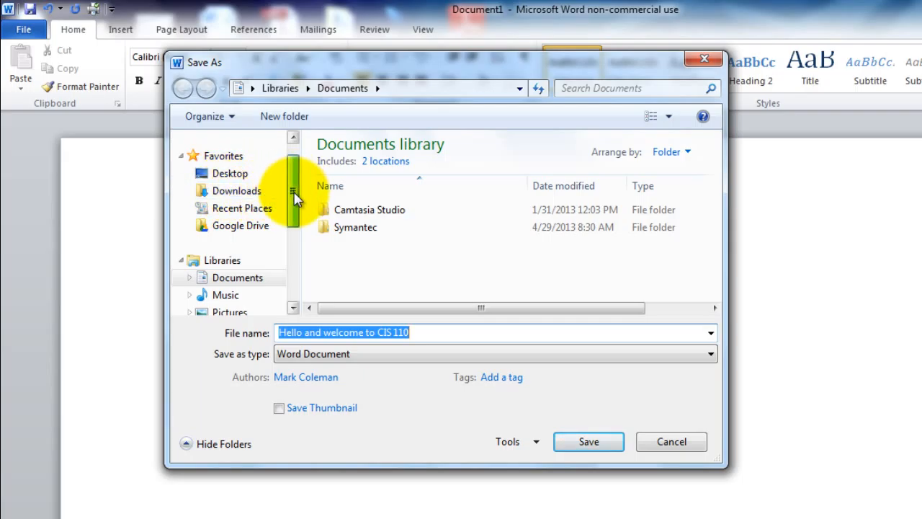
Step: Save the document to the Desktop under the name 'Hello Message'
{"action": "scroll", "scroll_direction": "down", "scroll_amount": 3}
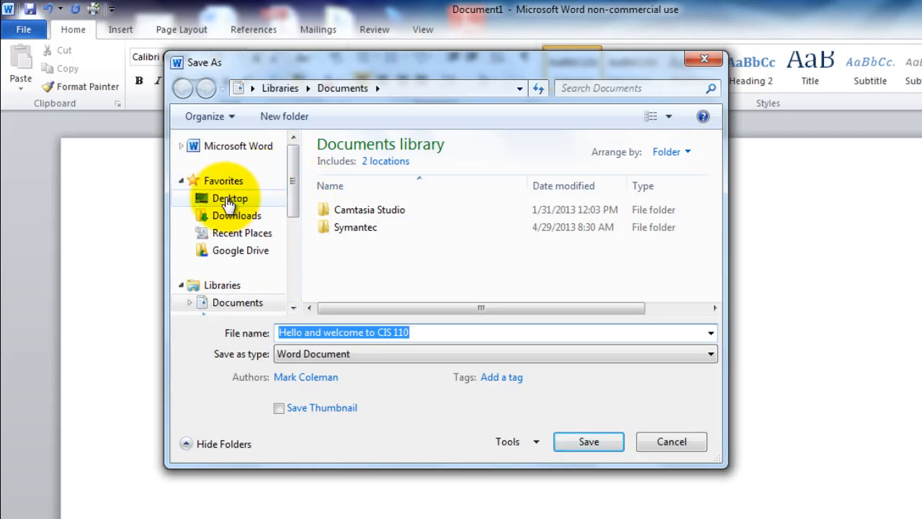
{"action": "left_click", "coordinate": [230, 199]}
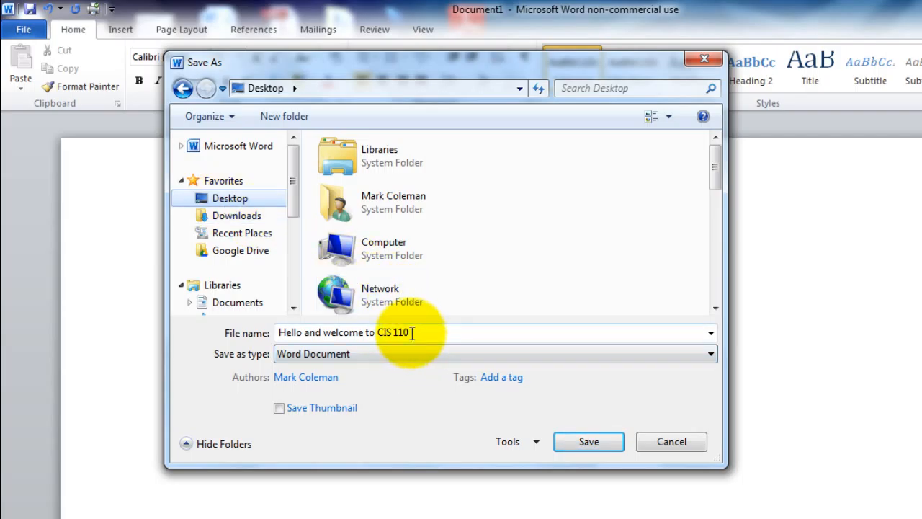
{"action": "triple_click", "coordinate": [344, 332]}
{"action": "type", "text": "Hello Message"}
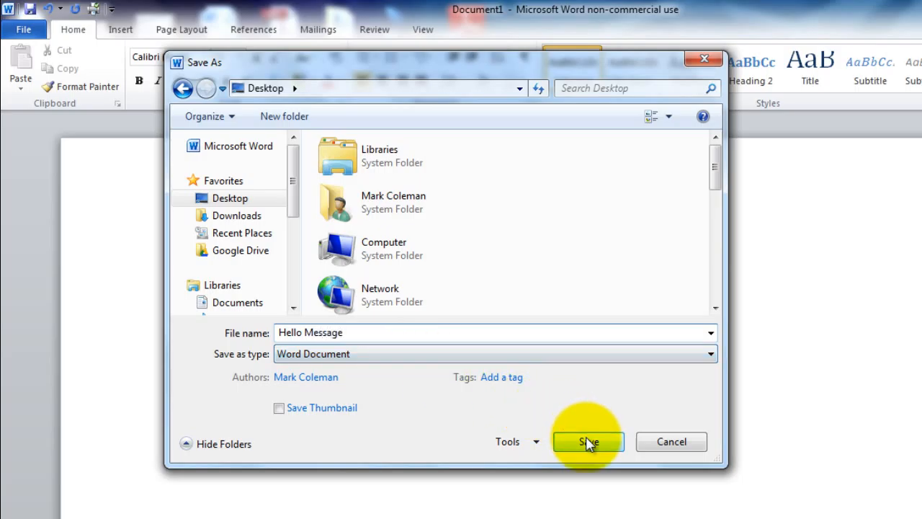
{"action": "left_click", "coordinate": [588, 441]}
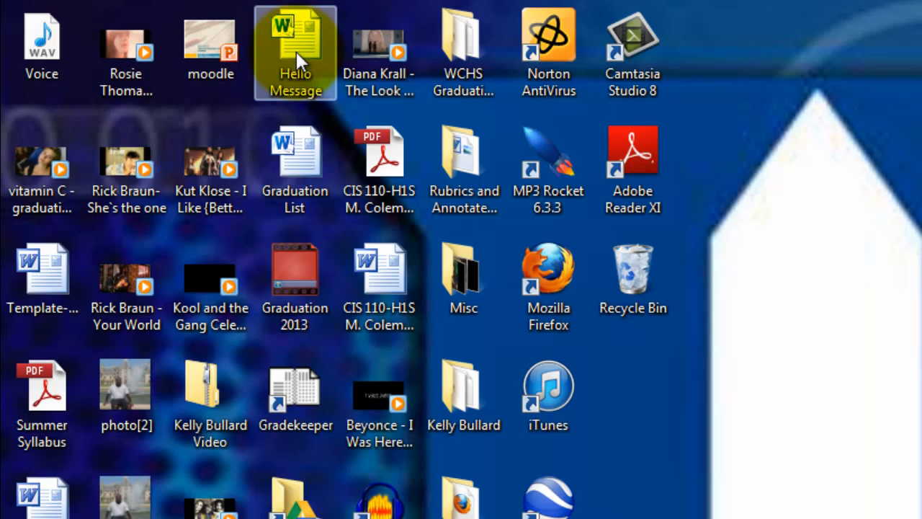
{"action": "mouse_move", "coordinate": [464, 281]}
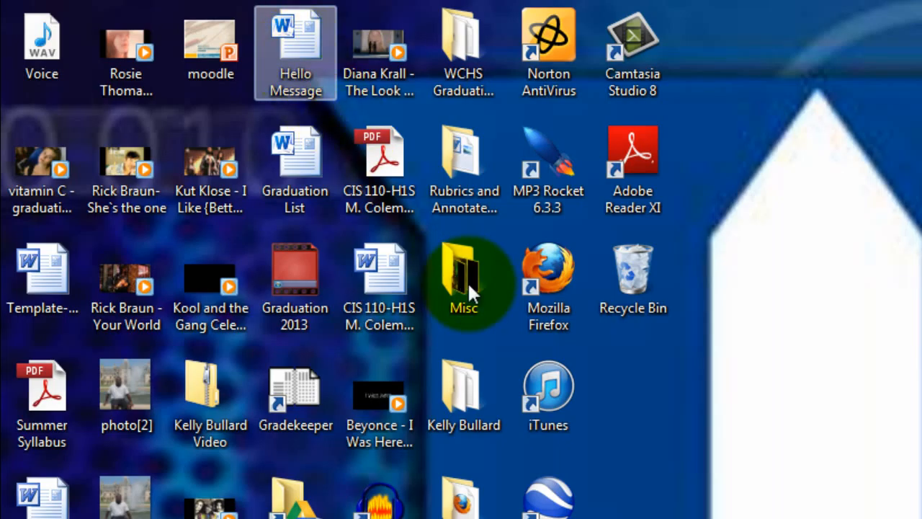
{"action": "mouse_move", "coordinate": [631, 389]}
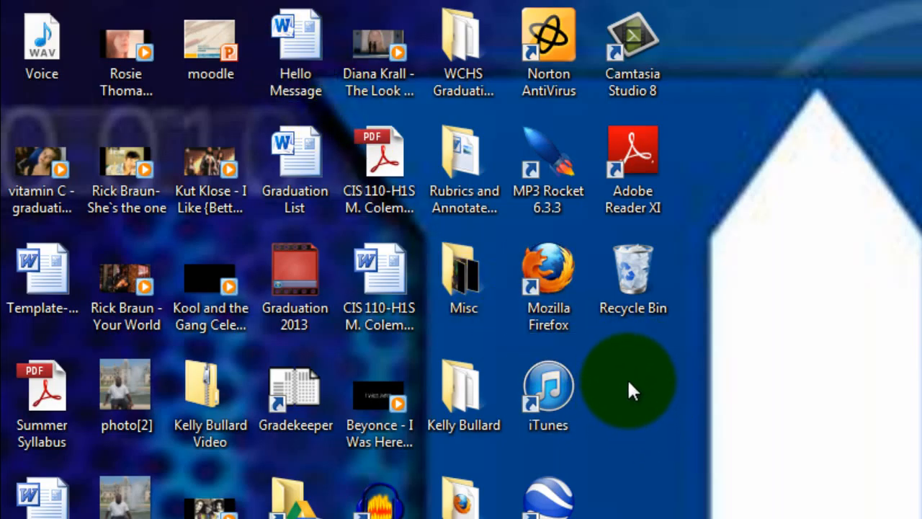
Step: Create a new desktop folder named 'Hello Message'
{"action": "right_click", "coordinate": [627, 378]}
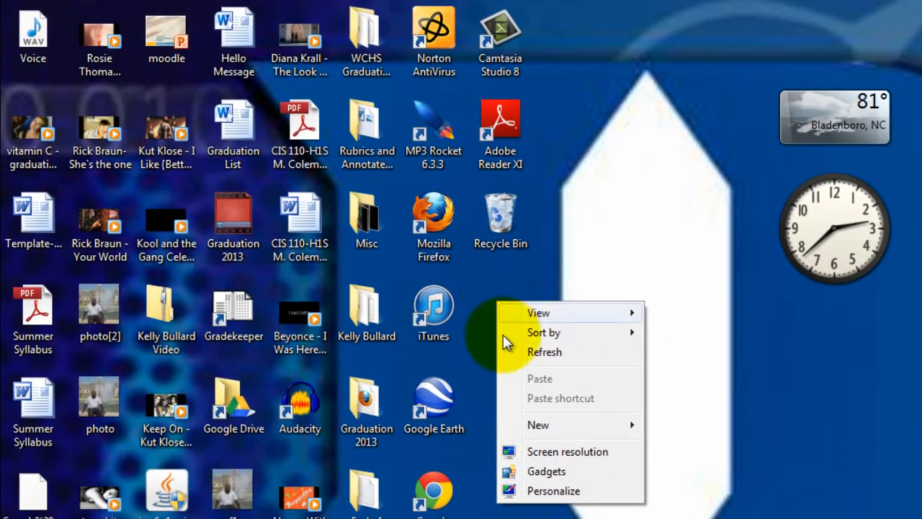
{"action": "mouse_move", "coordinate": [539, 424]}
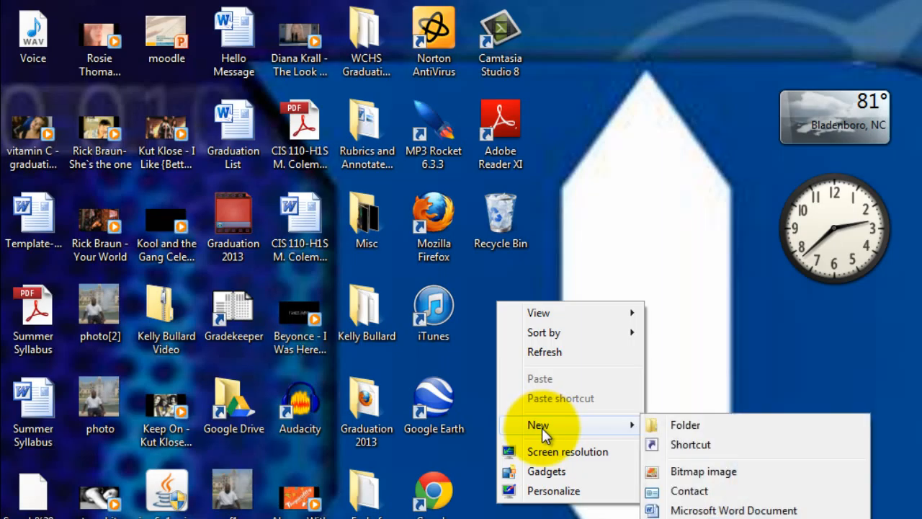
{"action": "mouse_move", "coordinate": [684, 429]}
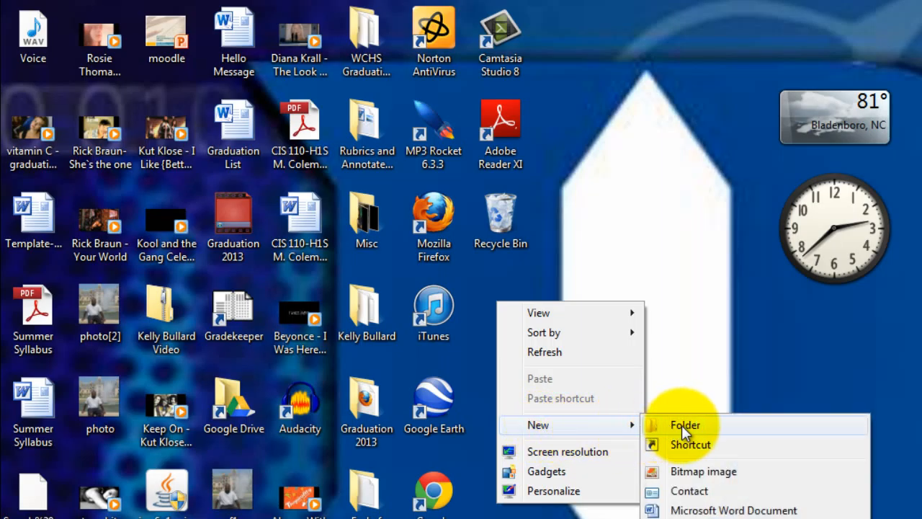
{"action": "left_click", "coordinate": [686, 424]}
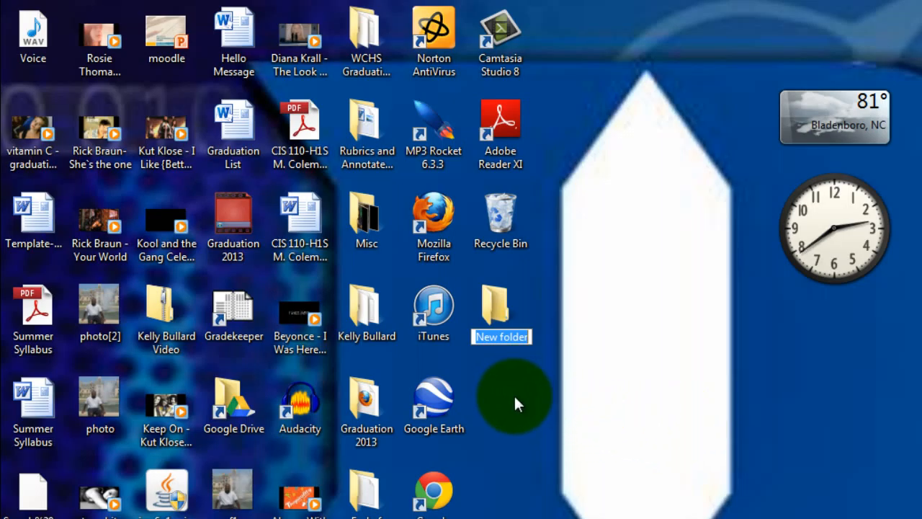
{"action": "type", "text": "Hello Message"}
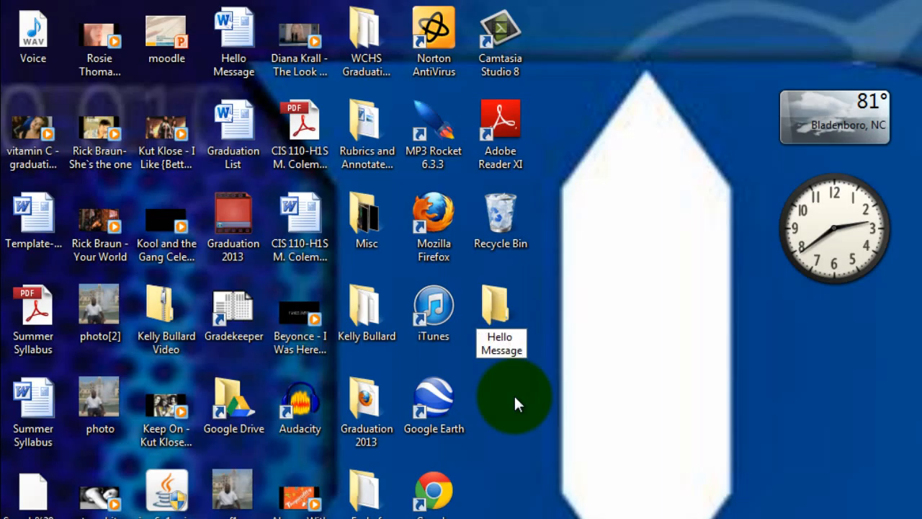
{"action": "left_click", "coordinate": [500, 317]}
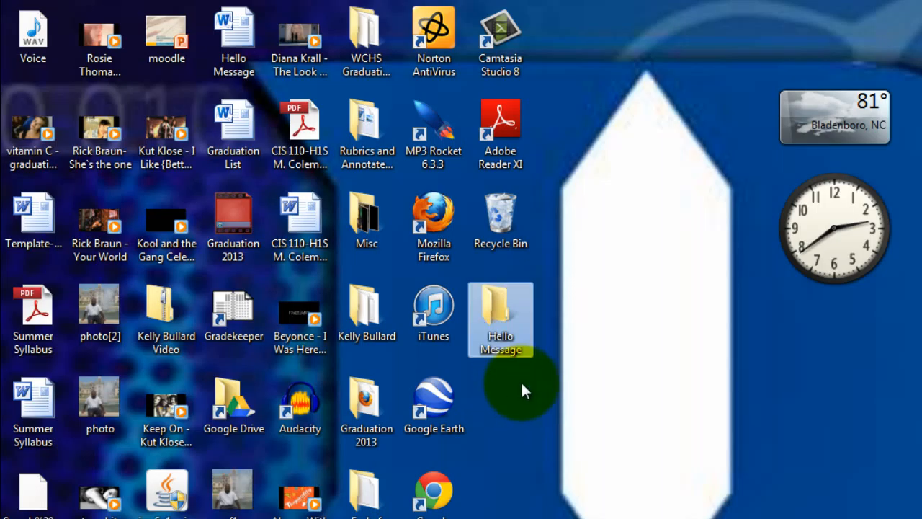
{"action": "mouse_move", "coordinate": [497, 409]}
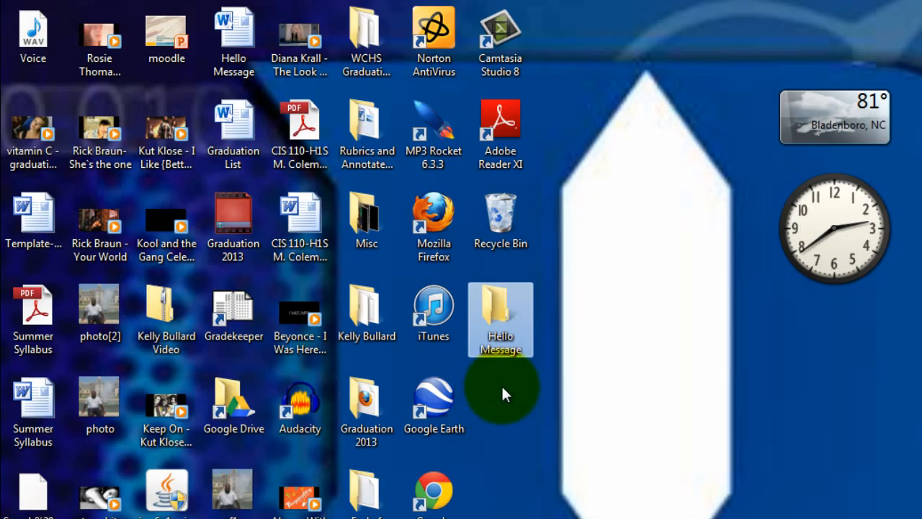
Step: Drag the Hello Message document into the Hello Message folder
{"action": "left_click", "coordinate": [433, 314]}
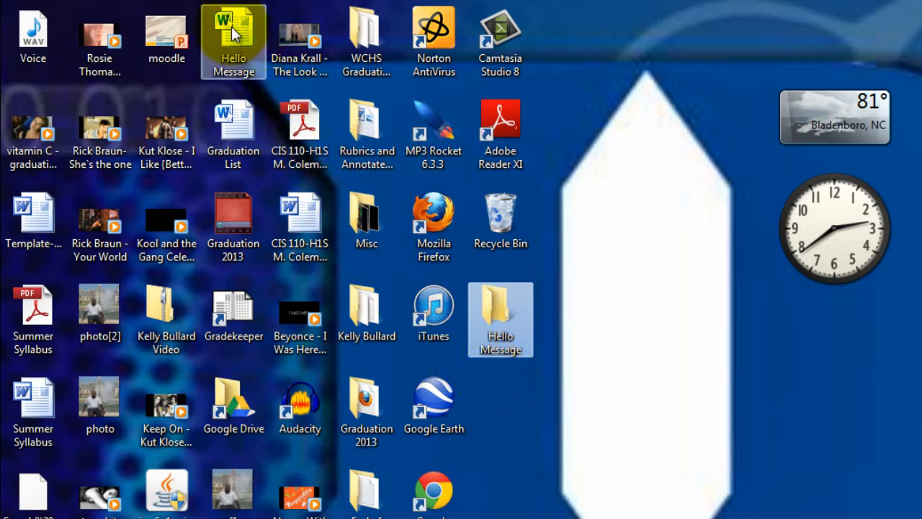
{"action": "mouse_move", "coordinate": [234, 29]}
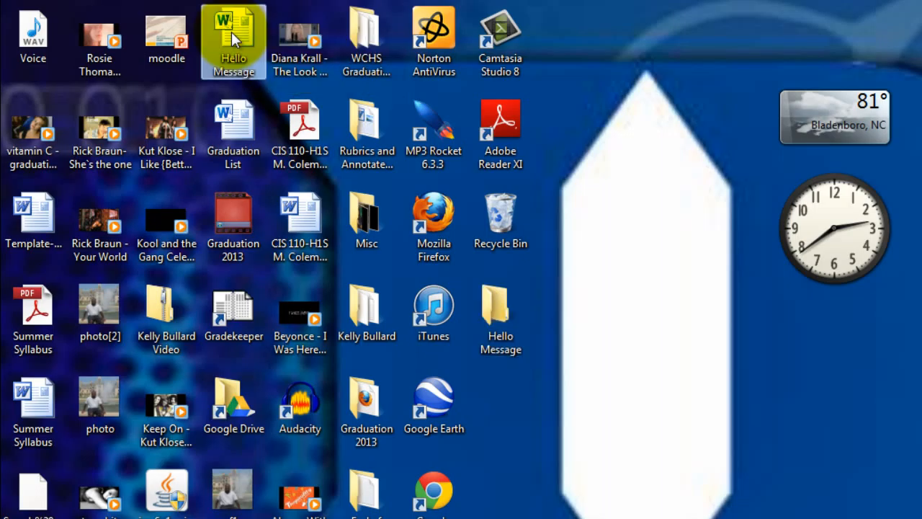
{"action": "left_click_drag", "start_coordinate": [233, 41], "coordinate": [366, 173]}
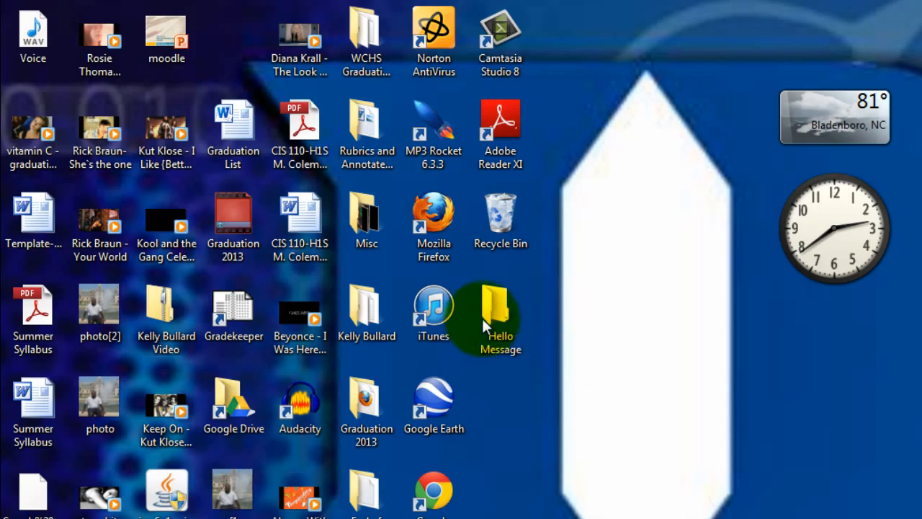
{"action": "mouse_move", "coordinate": [493, 309]}
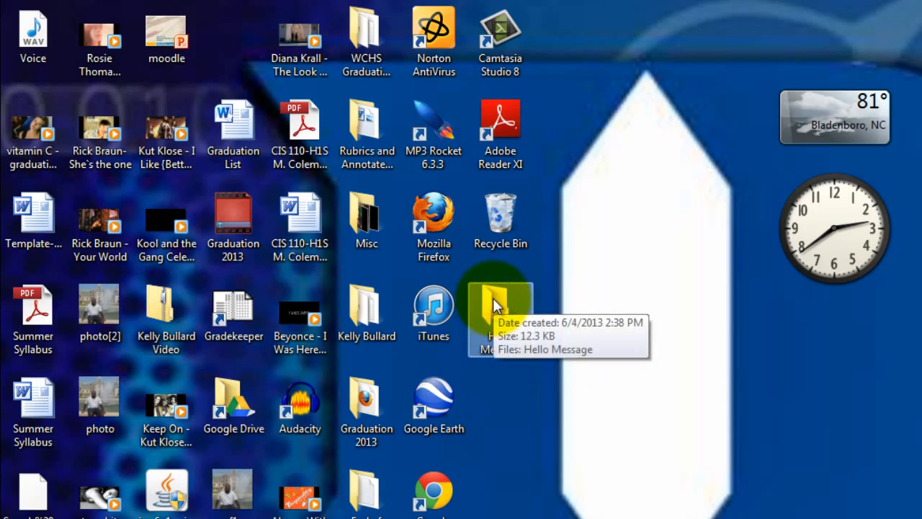
{"action": "double_click", "coordinate": [499, 299]}
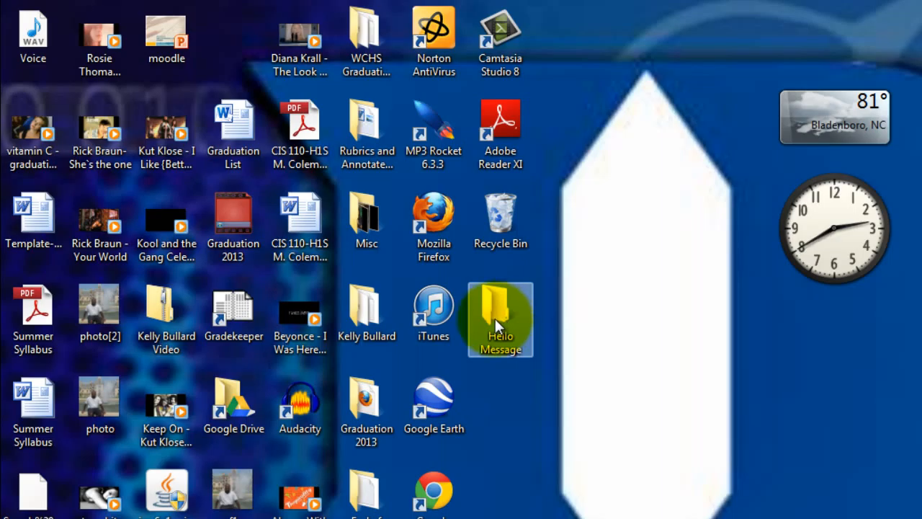
{"action": "mouse_move", "coordinate": [493, 317]}
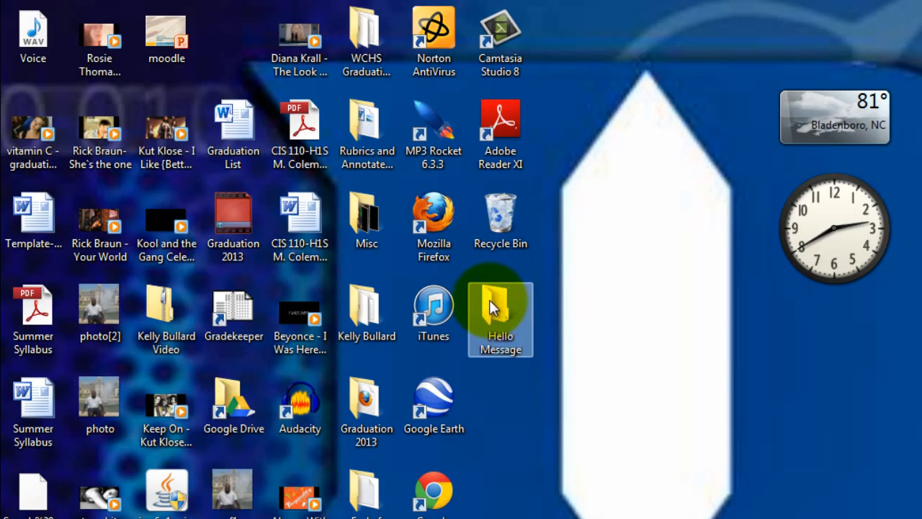
Step: Bring up the shortcut menu of the Hello Message folder for zipping it
{"action": "right_click", "coordinate": [500, 310]}
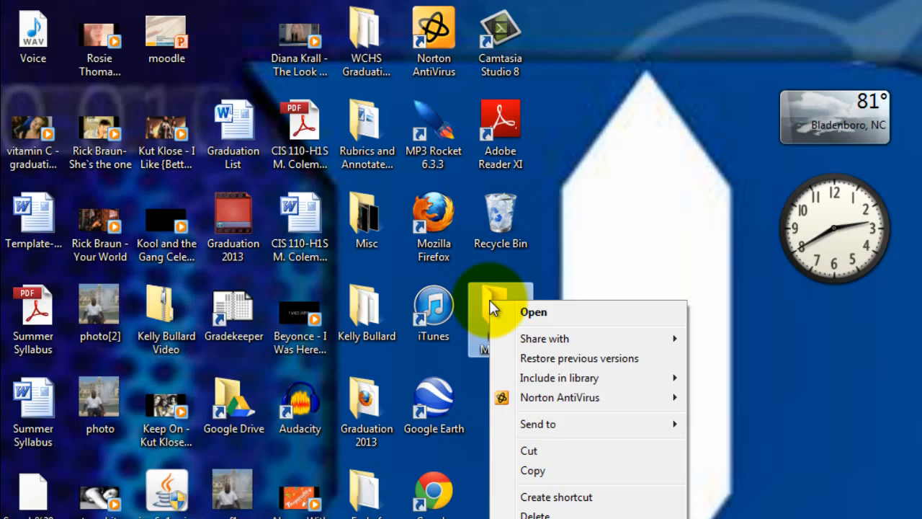
{"action": "mouse_move", "coordinate": [550, 418]}
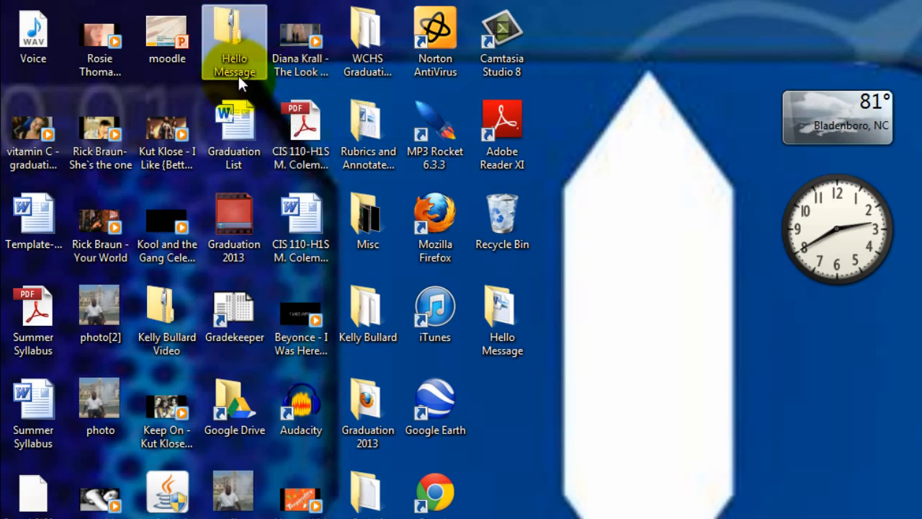
{"action": "mouse_move", "coordinate": [234, 65]}
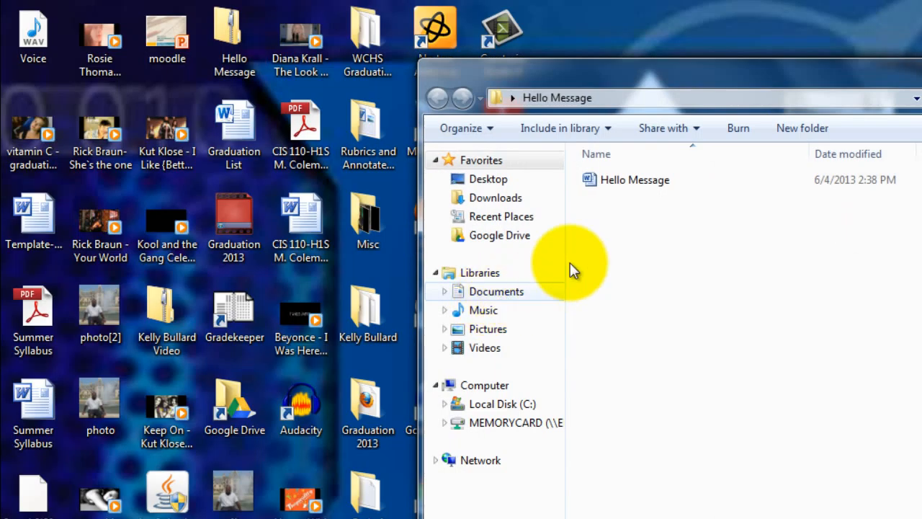
Step: Work in the Hello Message folder window to return the document to the desktop
{"action": "left_click", "coordinate": [634, 179]}
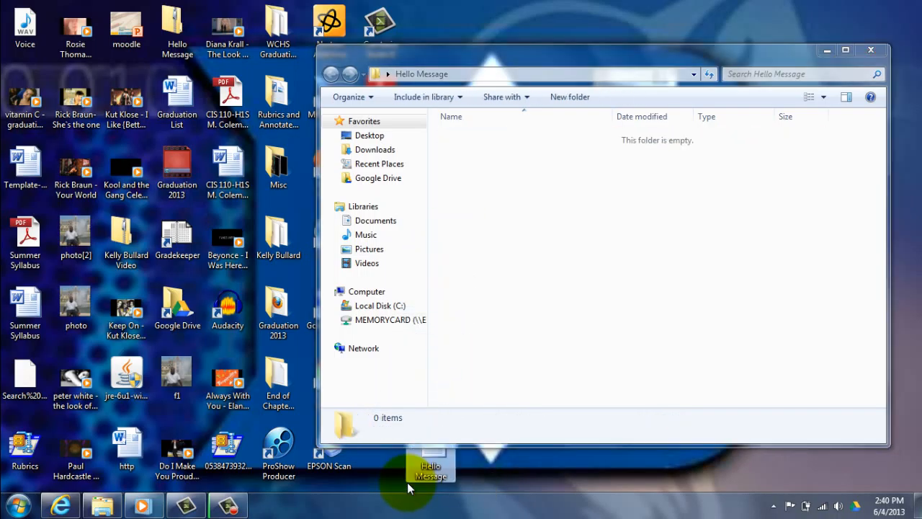
{"action": "mouse_move", "coordinate": [872, 40]}
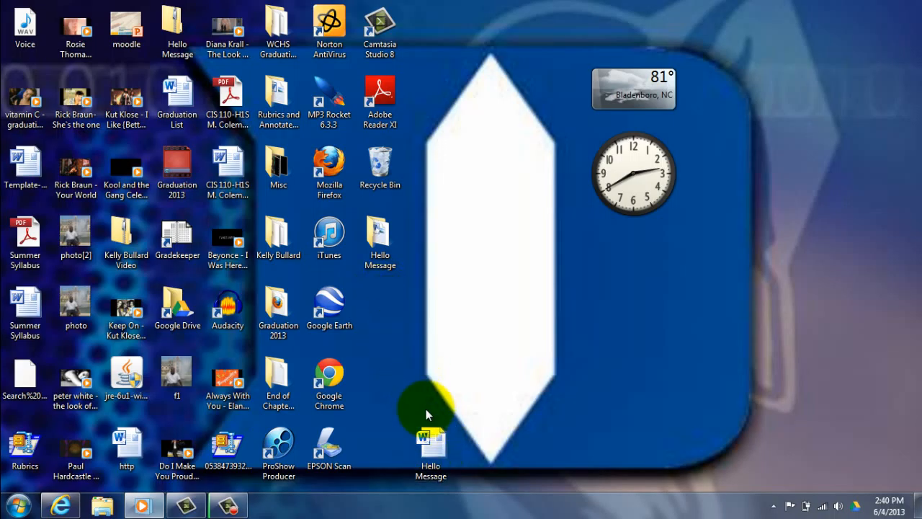
Step: Compress the Hello Message document into a zipped folder 'Hello Message (2)'
{"action": "left_click", "coordinate": [430, 449]}
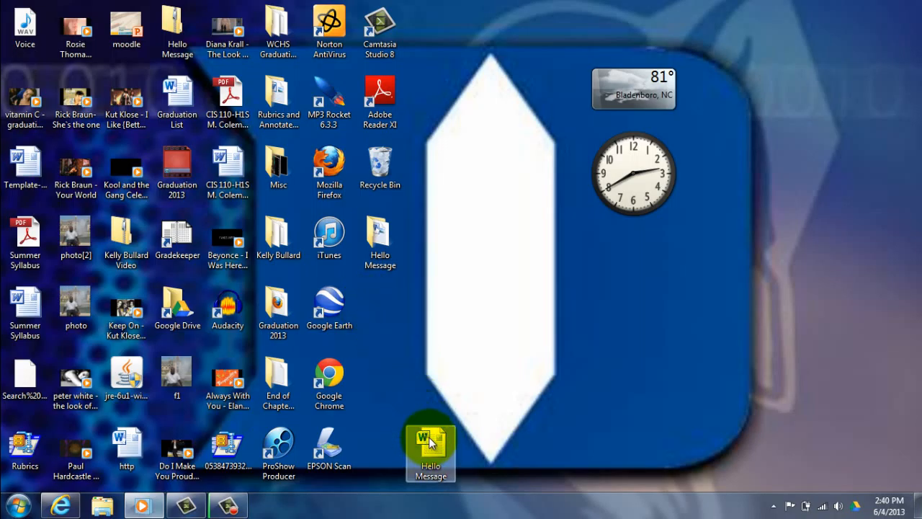
{"action": "right_click", "coordinate": [430, 444]}
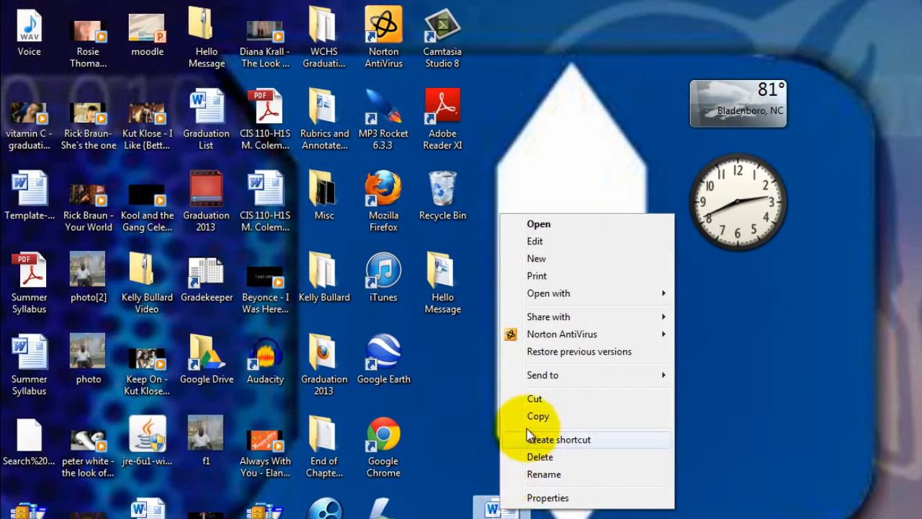
{"action": "mouse_move", "coordinate": [591, 317]}
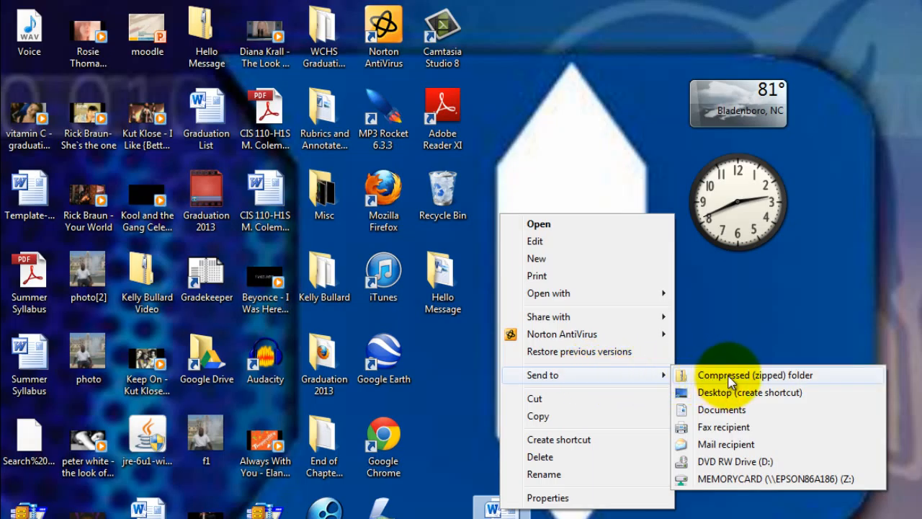
{"action": "left_click", "coordinate": [755, 374]}
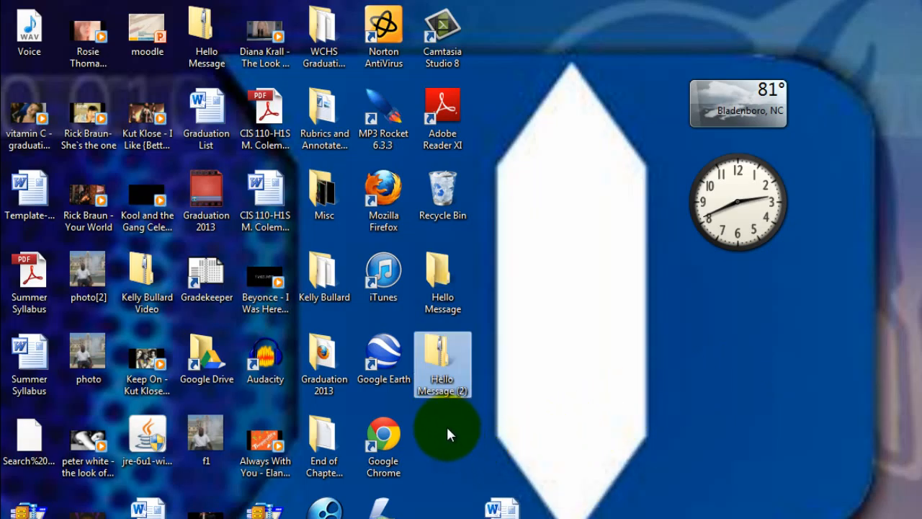
{"action": "mouse_move", "coordinate": [441, 361]}
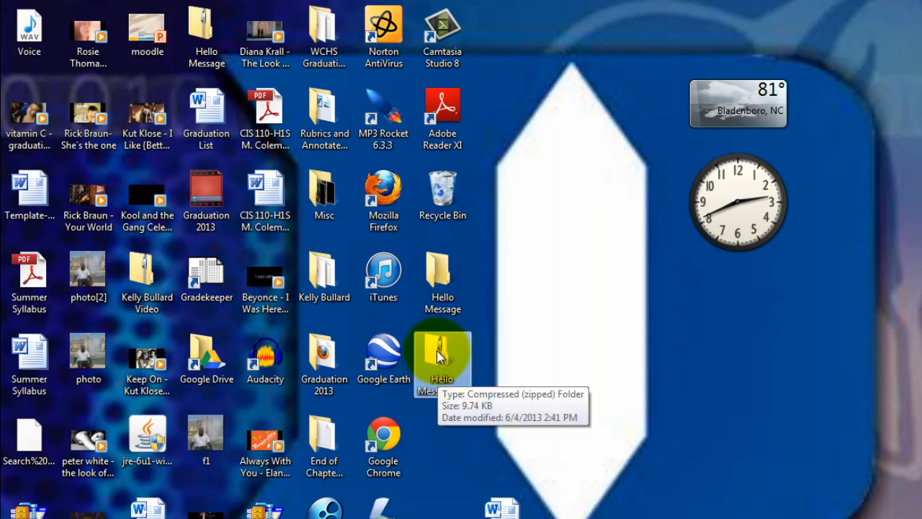
{"action": "mouse_move", "coordinate": [441, 357]}
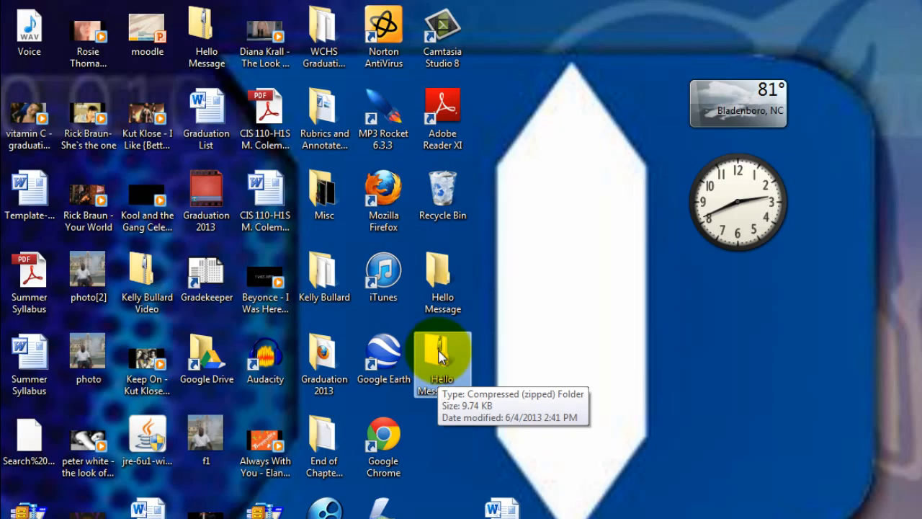
{"action": "double_click", "coordinate": [441, 353]}
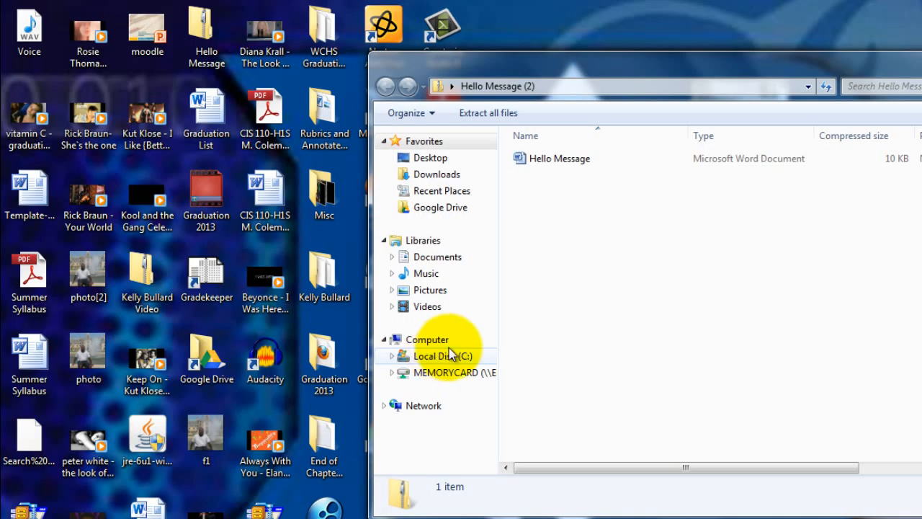
{"action": "left_click", "coordinate": [559, 157]}
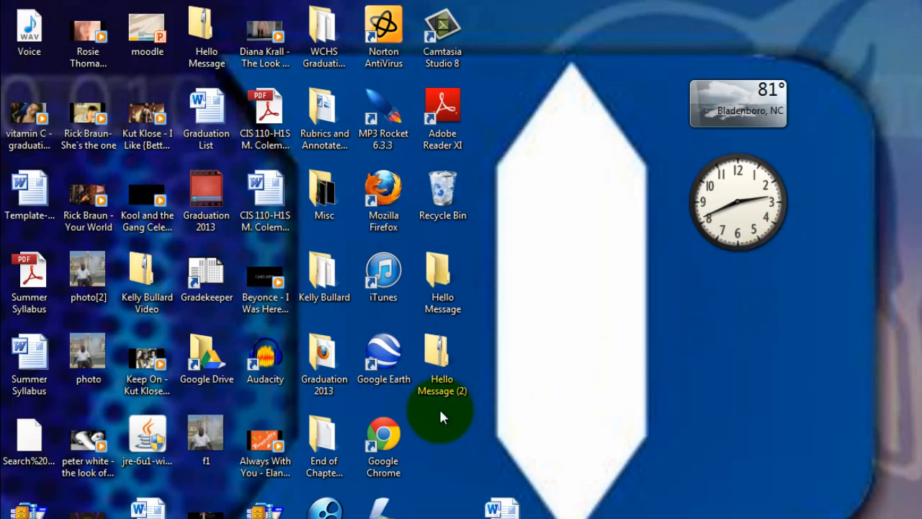
{"action": "mouse_move", "coordinate": [469, 404]}
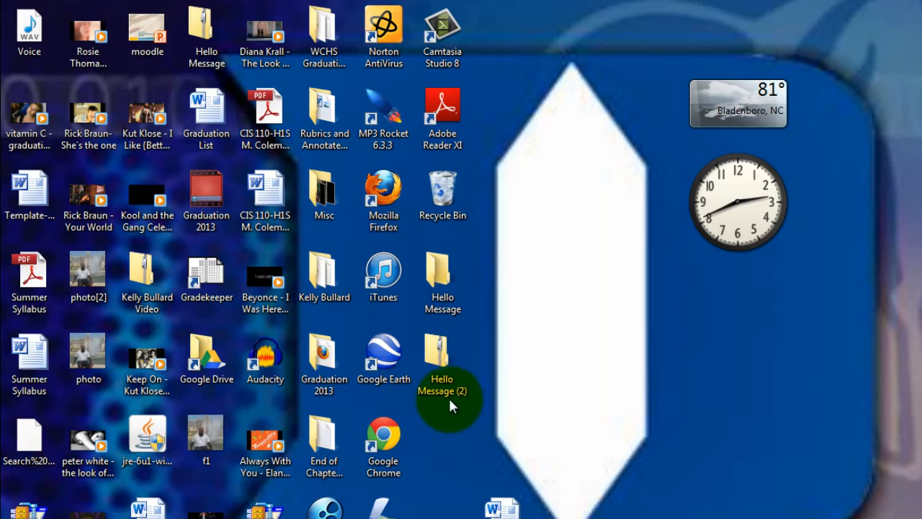
{"action": "left_click", "coordinate": [441, 363]}
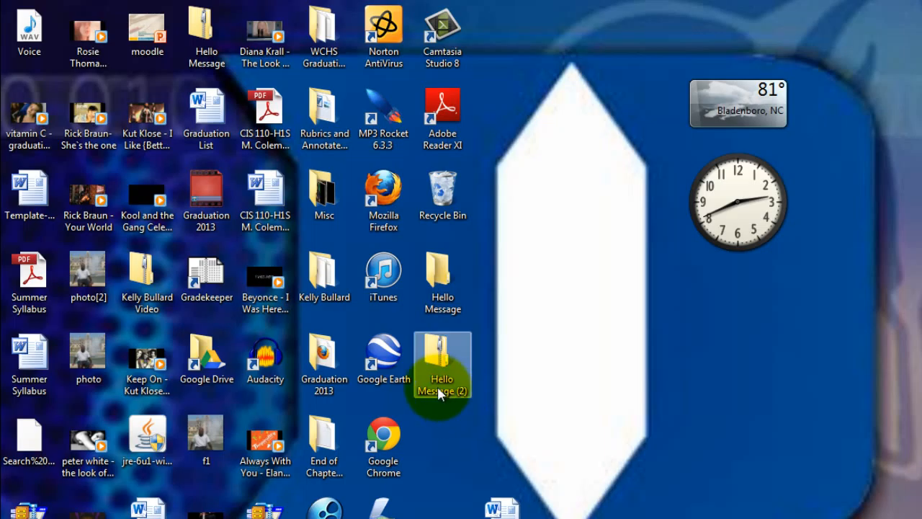
{"action": "left_click", "coordinate": [207, 36]}
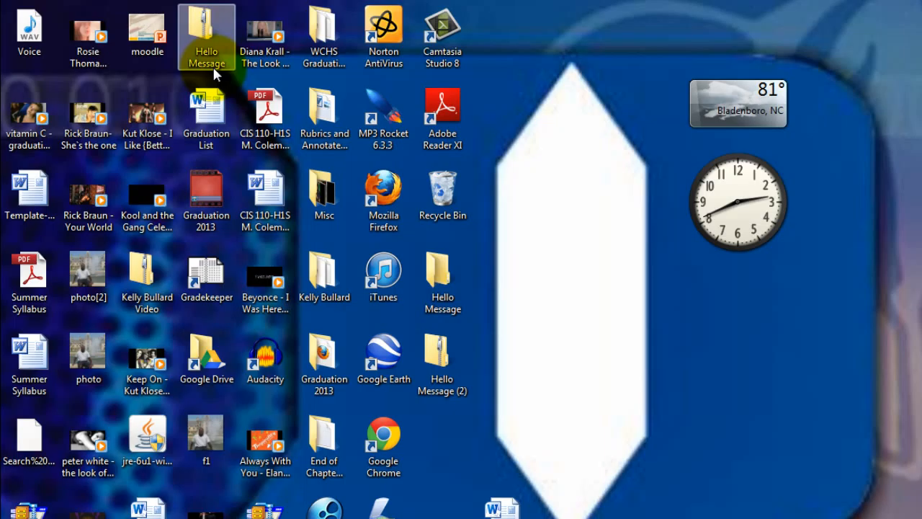
{"action": "left_click", "coordinate": [441, 363]}
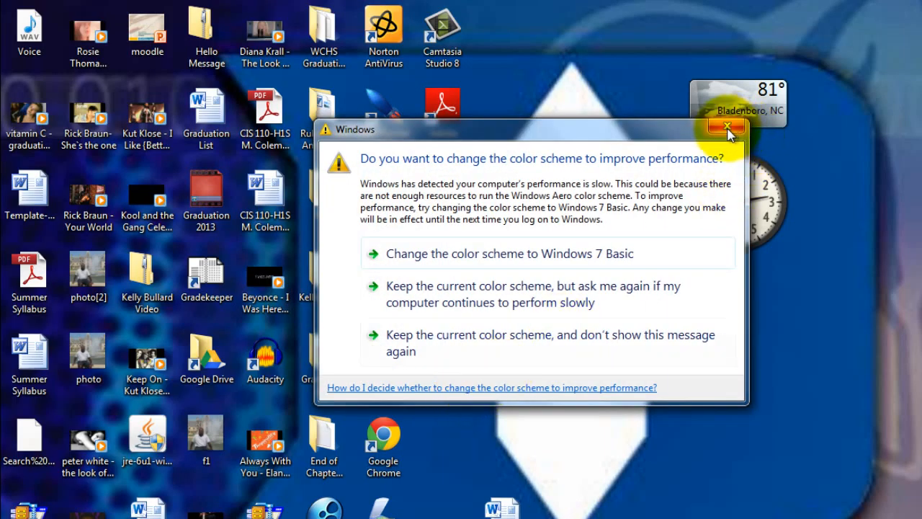
{"action": "left_click", "coordinate": [728, 128]}
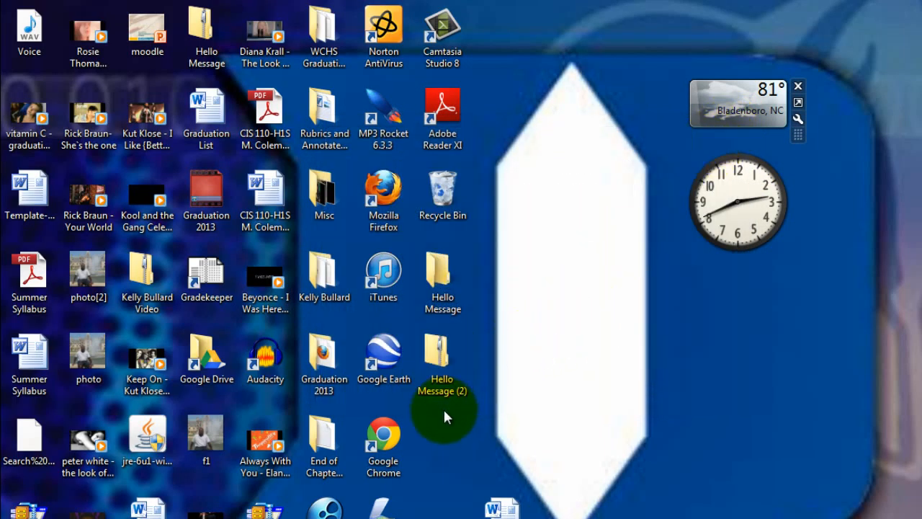
{"action": "left_click", "coordinate": [442, 360]}
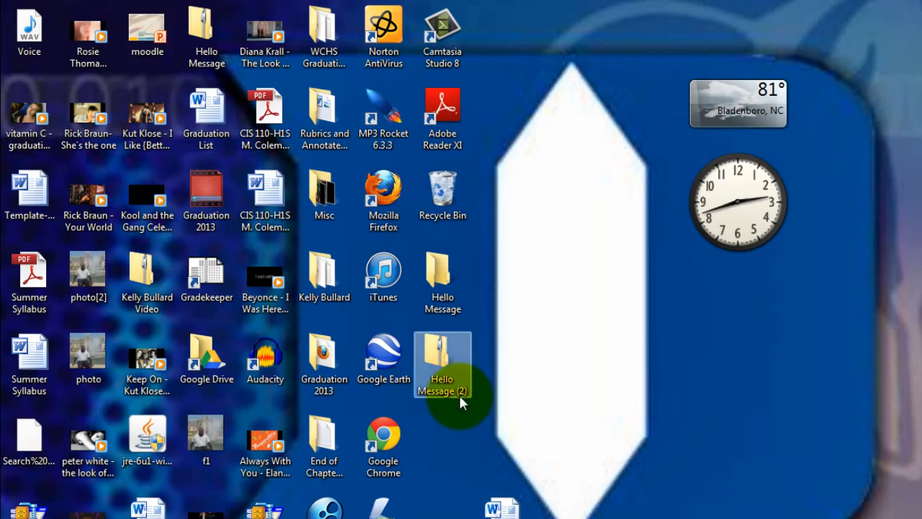
{"action": "mouse_move", "coordinate": [456, 402]}
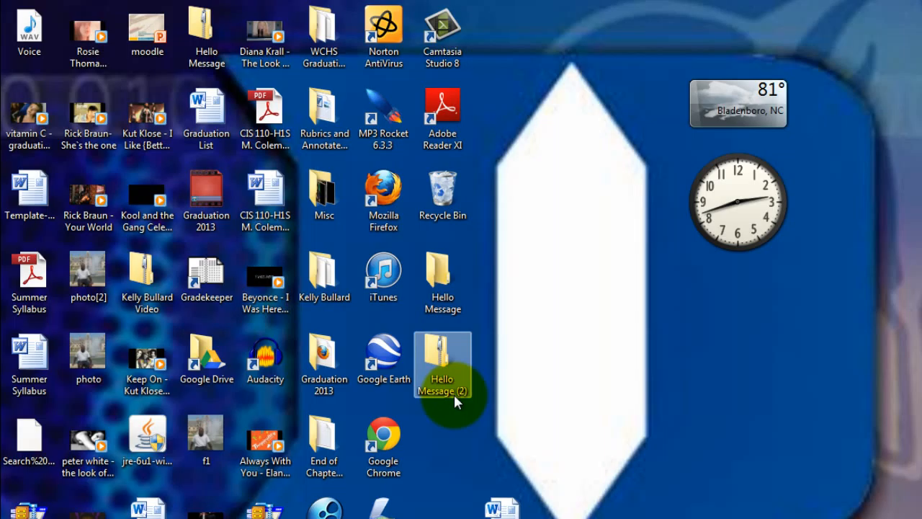